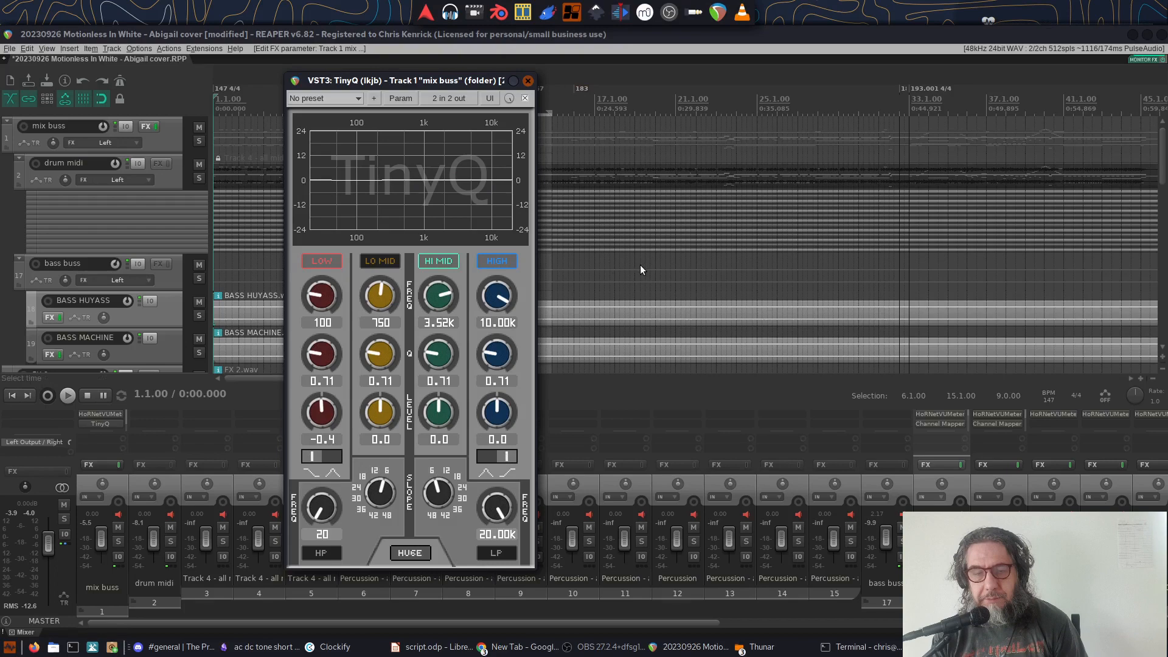
mouse_move(560, 195)
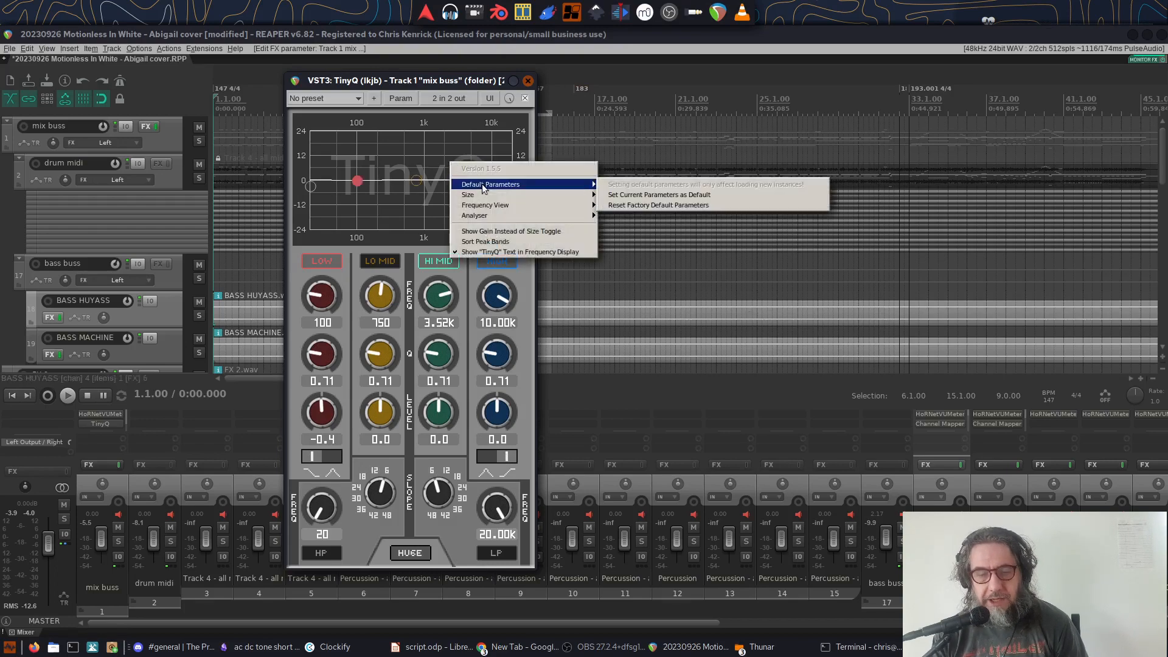
mouse_move(485, 205)
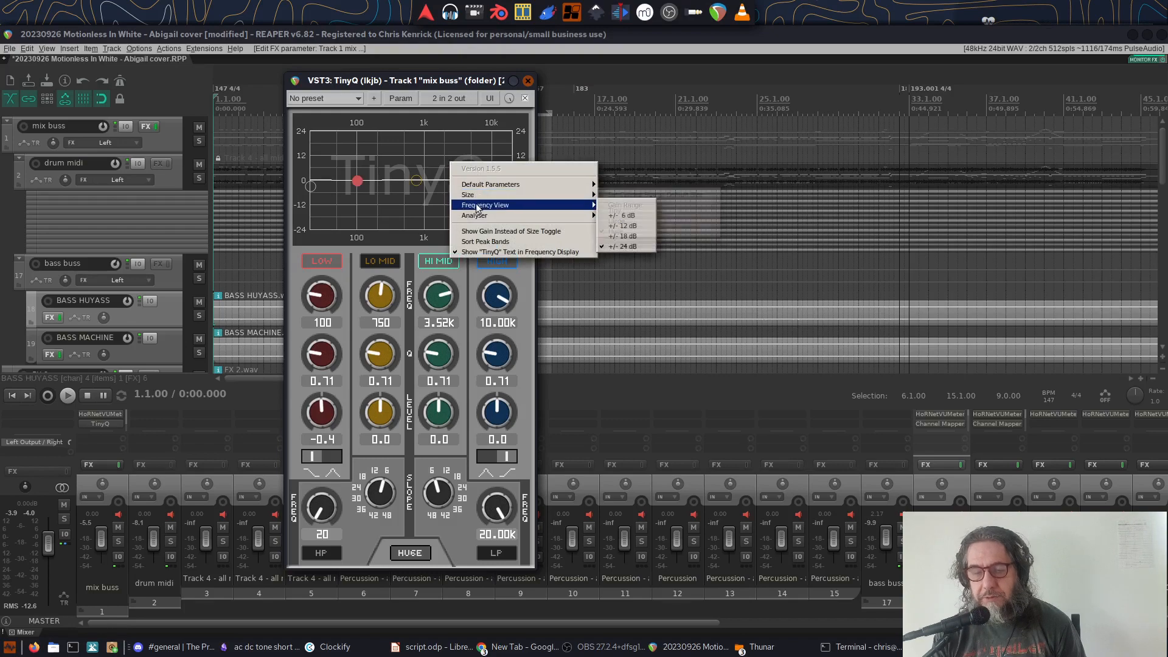
mouse_move(474, 216)
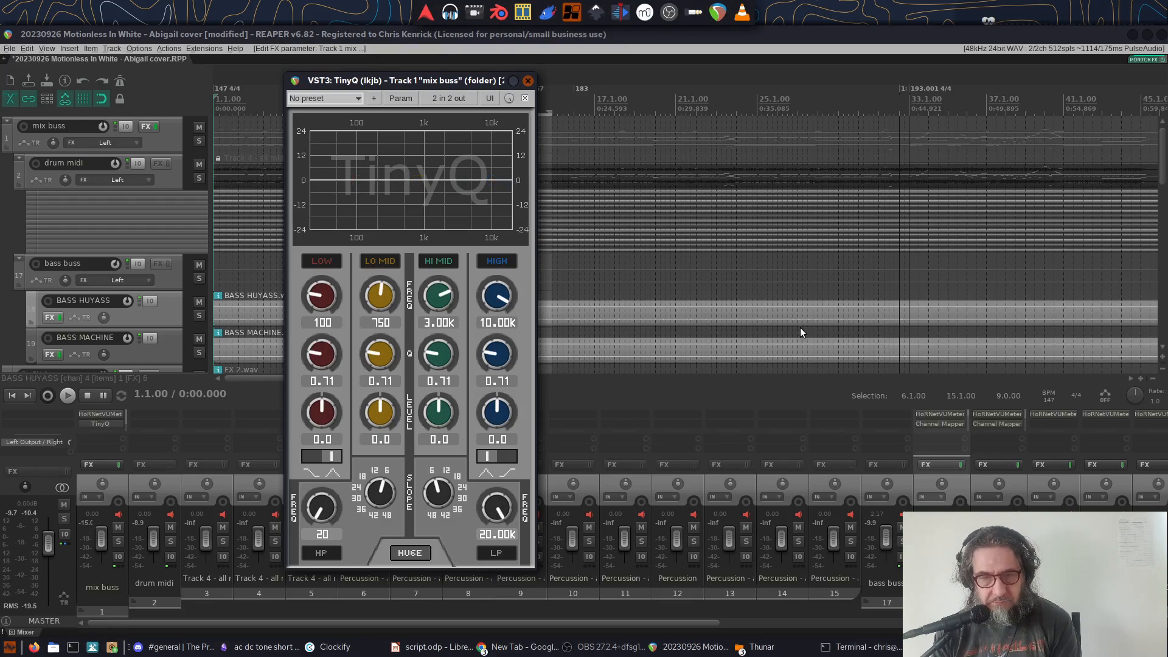
- Sweep TinyQ's high-pass cutoff up to about 116 Hz, then back to 20 Hz
left_click_drag(321, 411, 322, 425)
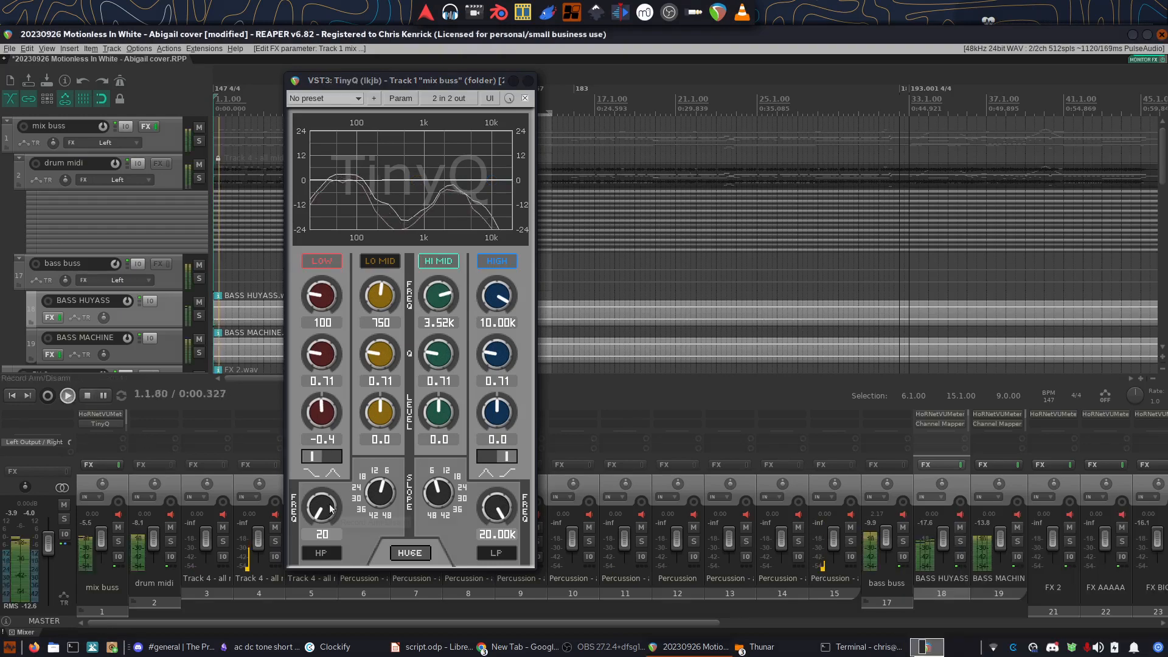
left_click_drag(321, 507, 331, 480)
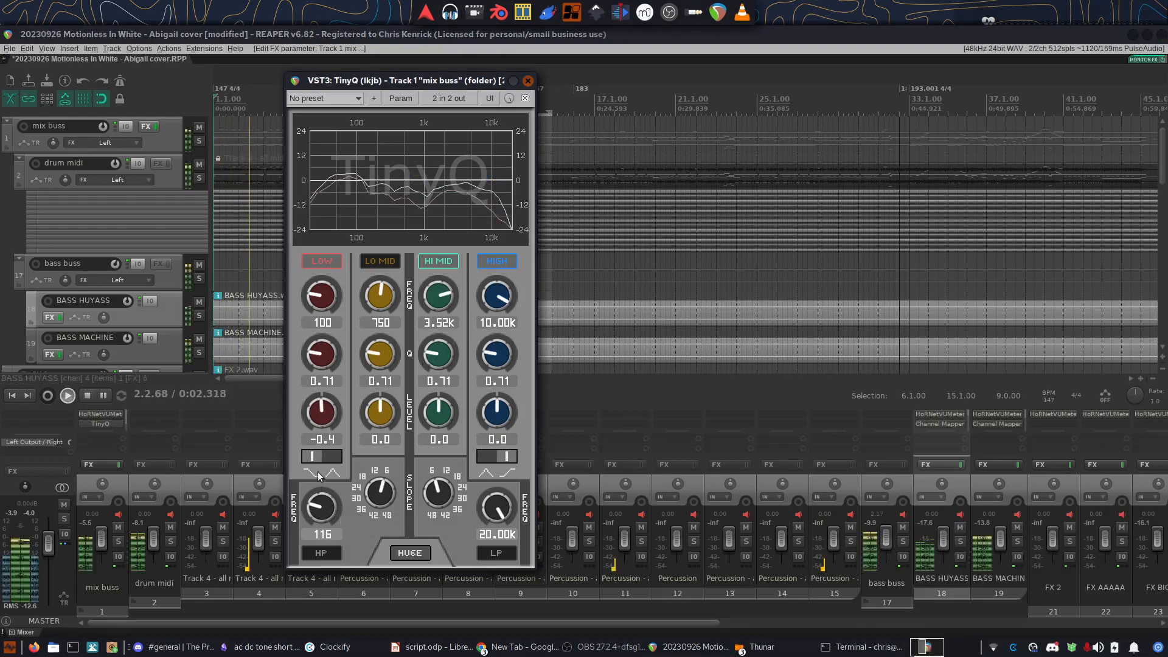
left_click_drag(320, 506, 320, 476)
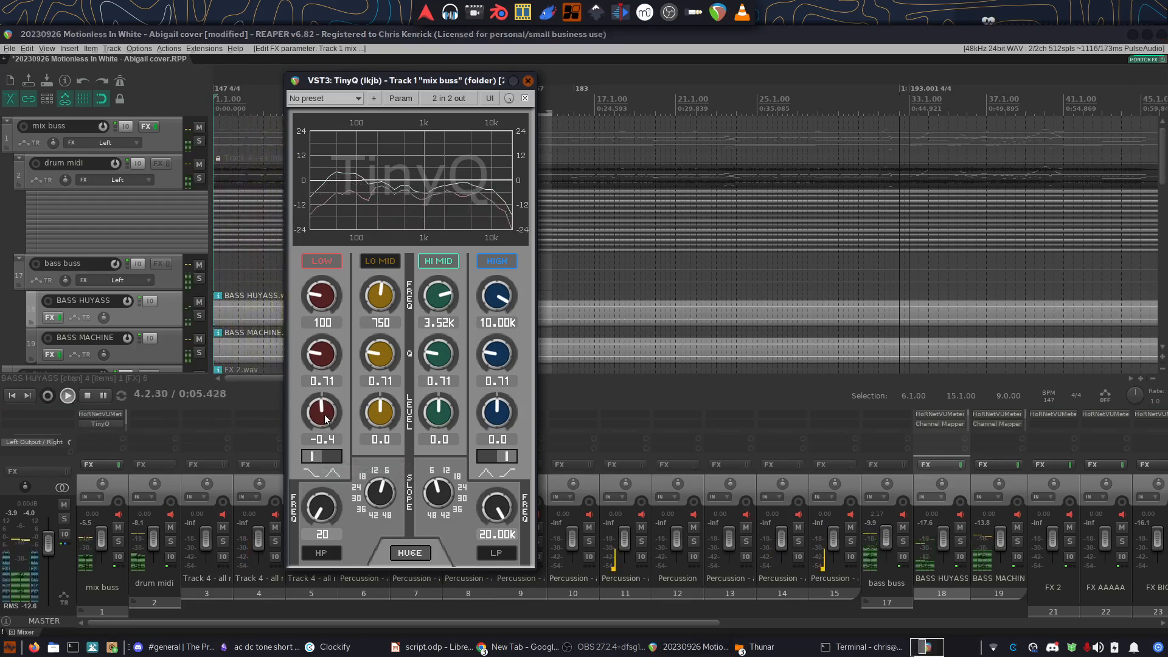
- Set TinyQ low band to +9.9 dB, high band to -12.6 dB, low-mid +12 dB at 787 Hz
left_click_drag(321, 412, 320, 372)
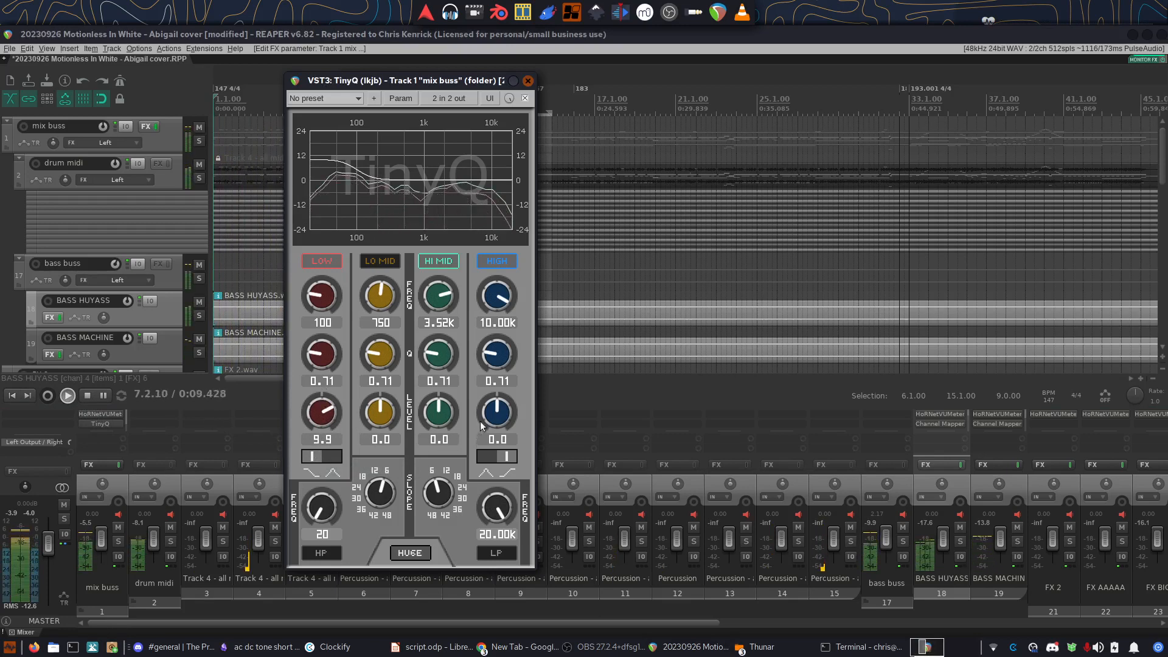
left_click_drag(495, 412, 494, 447)
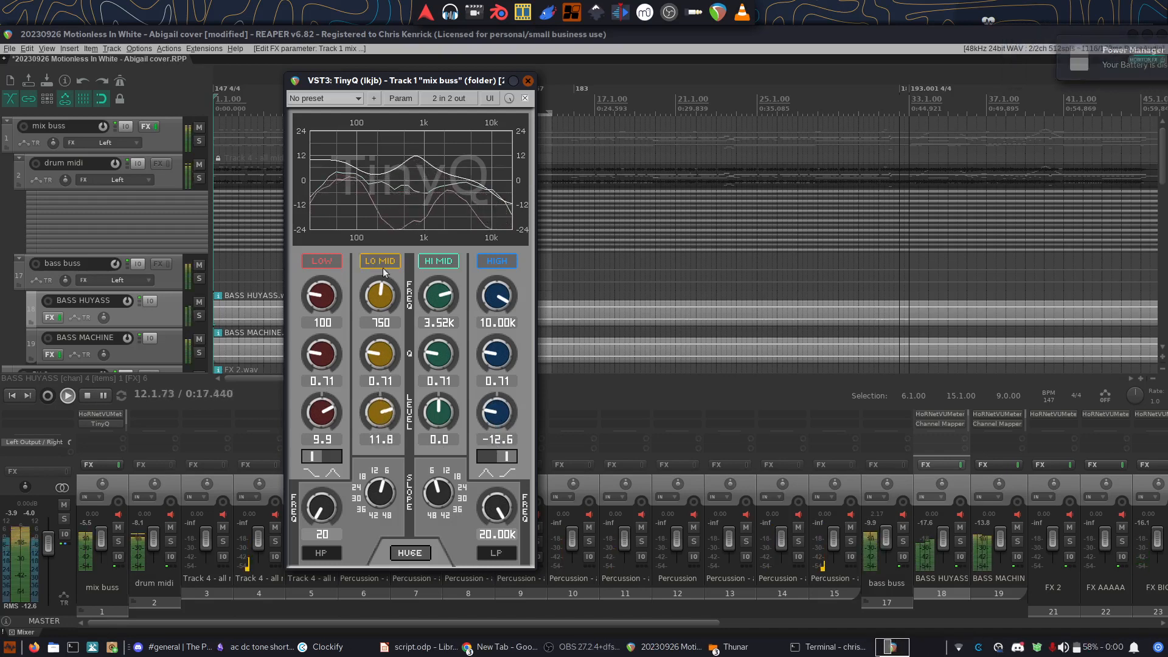
left_click_drag(380, 157, 409, 156)
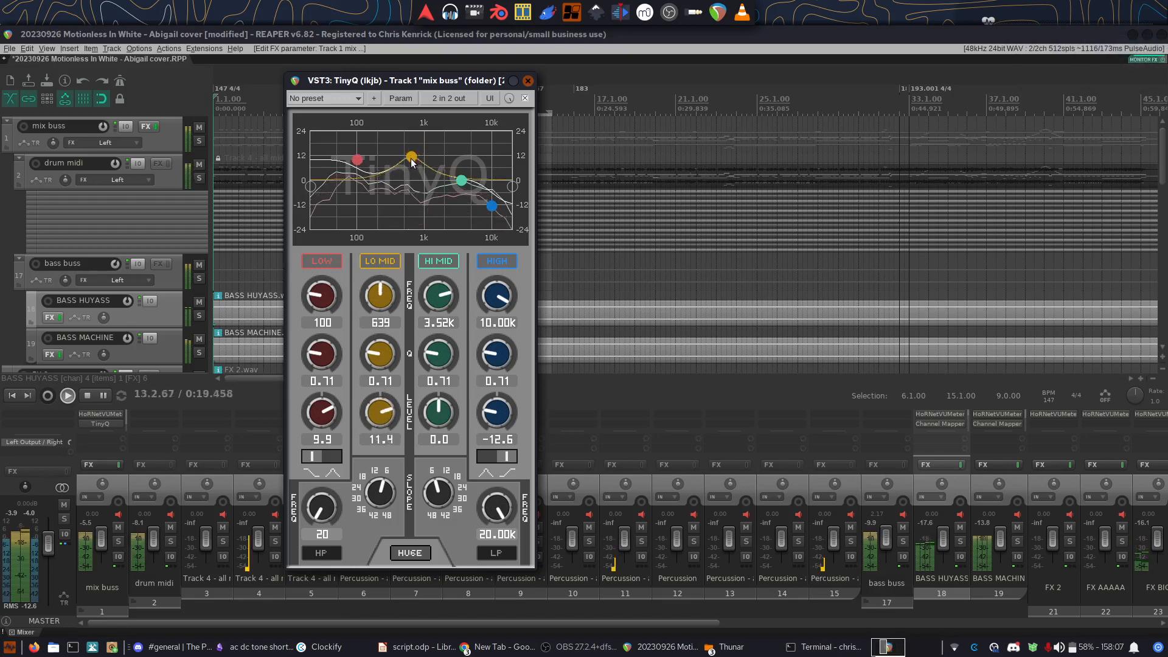
left_click_drag(411, 155, 416, 156)
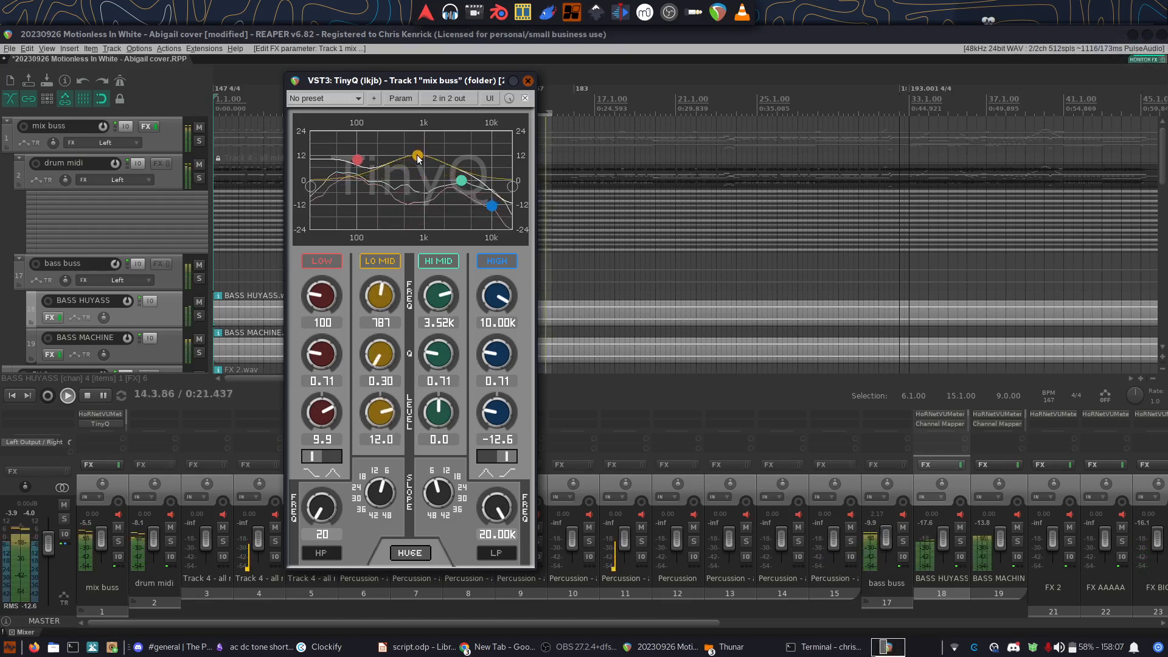